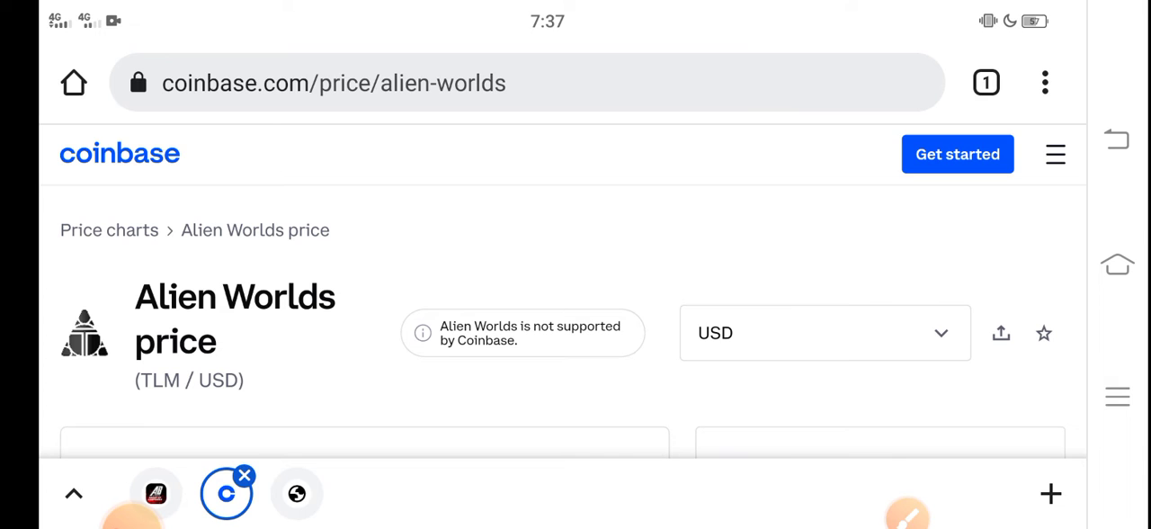
Scroll down to the Alien Worlds price chart showing $0.11, -93.55% over one year
{"action": "scroll", "scroll_direction": "down", "scroll_amount": 3}
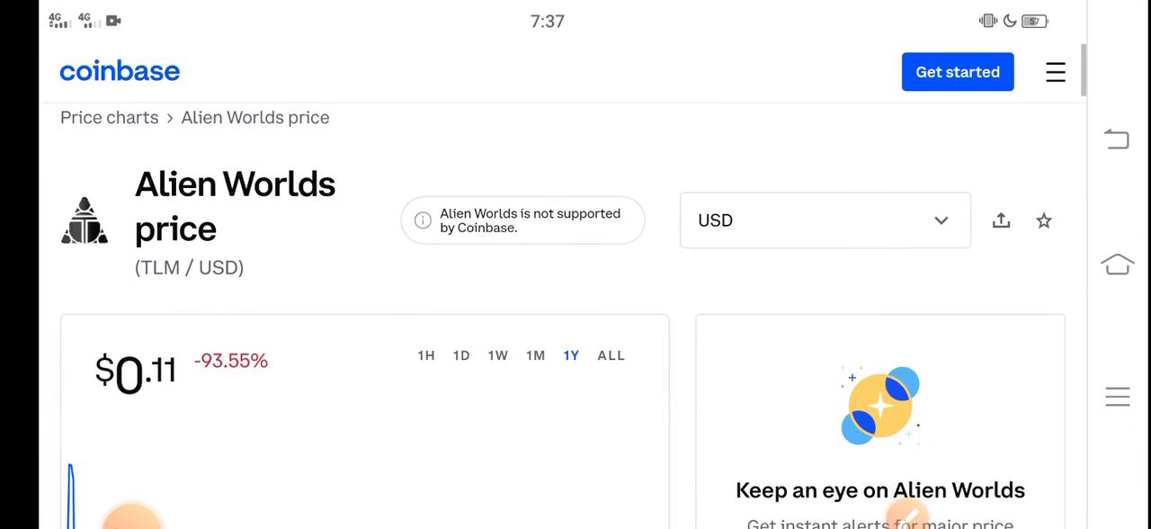
{"action": "scroll", "scroll_direction": "down", "scroll_amount": 3}
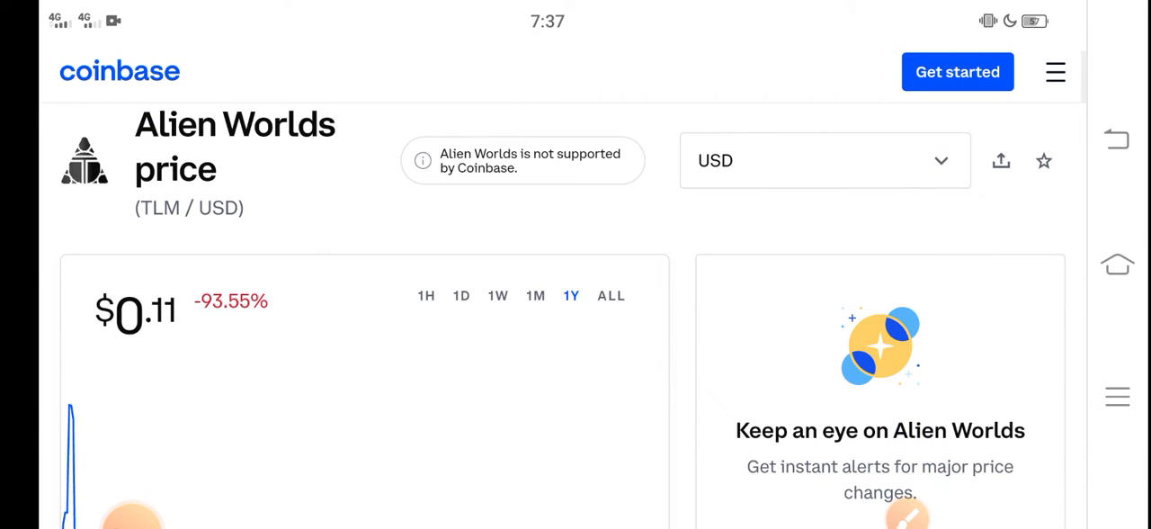
{"action": "scroll", "scroll_direction": "down", "scroll_amount": 3}
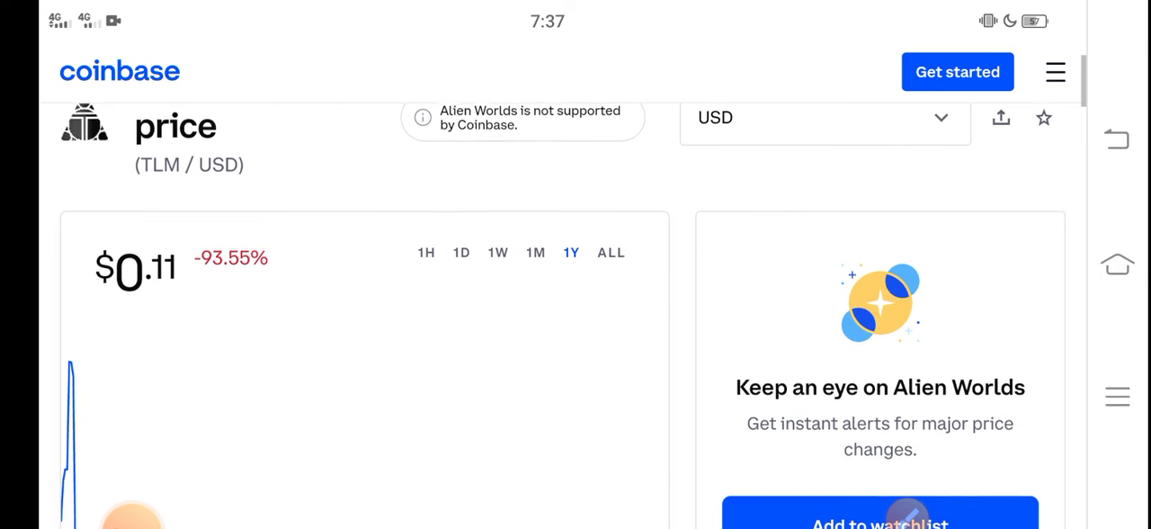
Switch the Alien Worlds chart to 1M, showing -48.06% from Jan 4 to Jan 29
{"action": "left_click", "coordinate": [536, 252]}
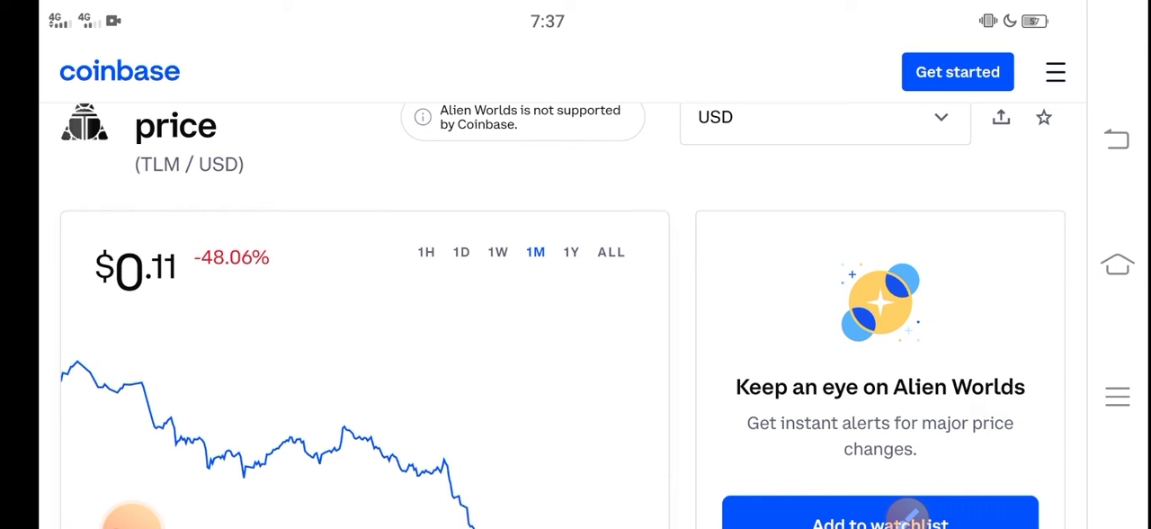
{"action": "scroll", "scroll_direction": "down", "scroll_amount": 3}
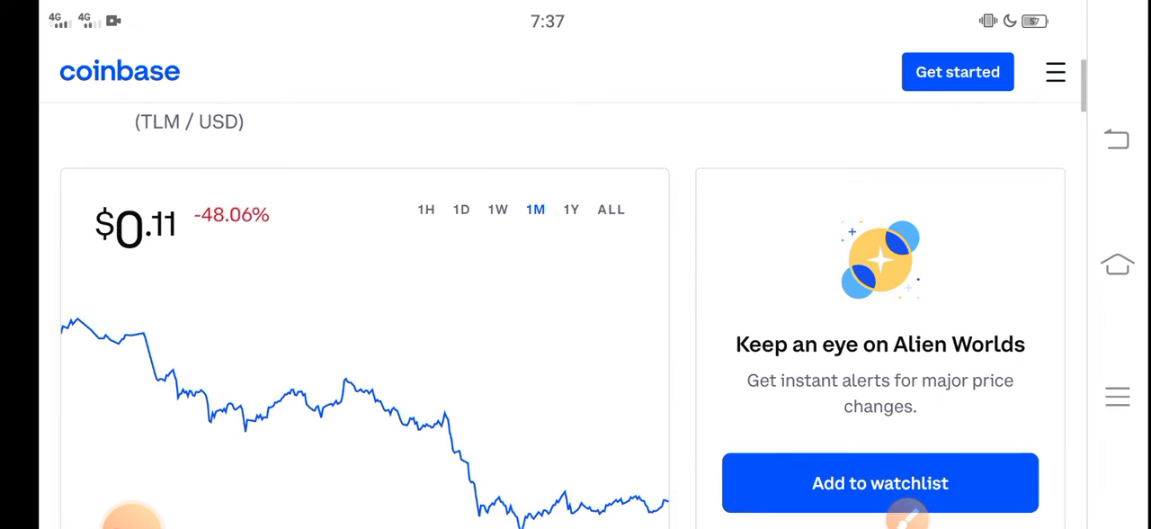
{"action": "scroll", "scroll_direction": "down", "scroll_amount": 3}
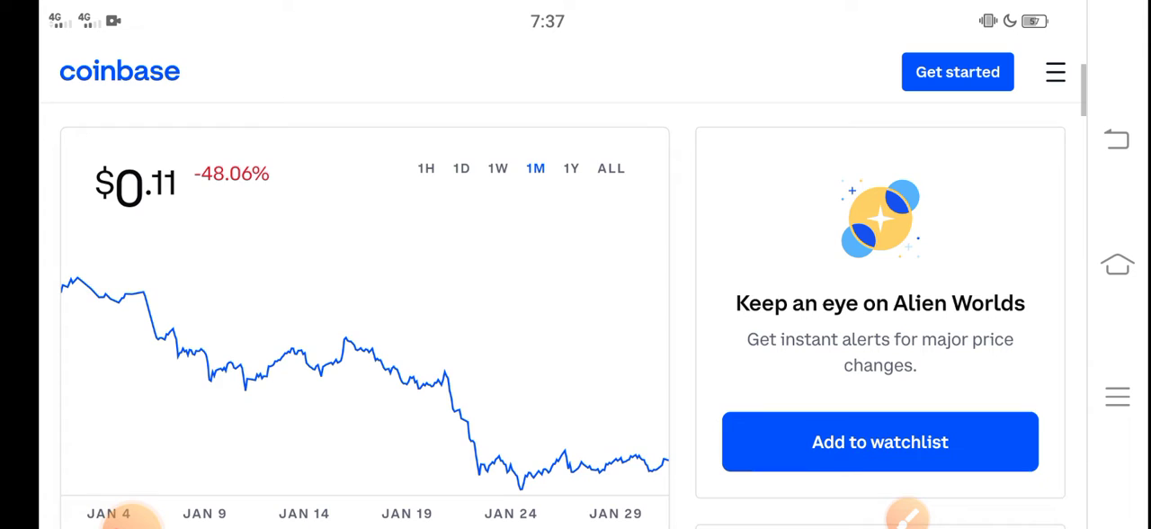
{"action": "scroll", "scroll_direction": "down", "scroll_amount": 3}
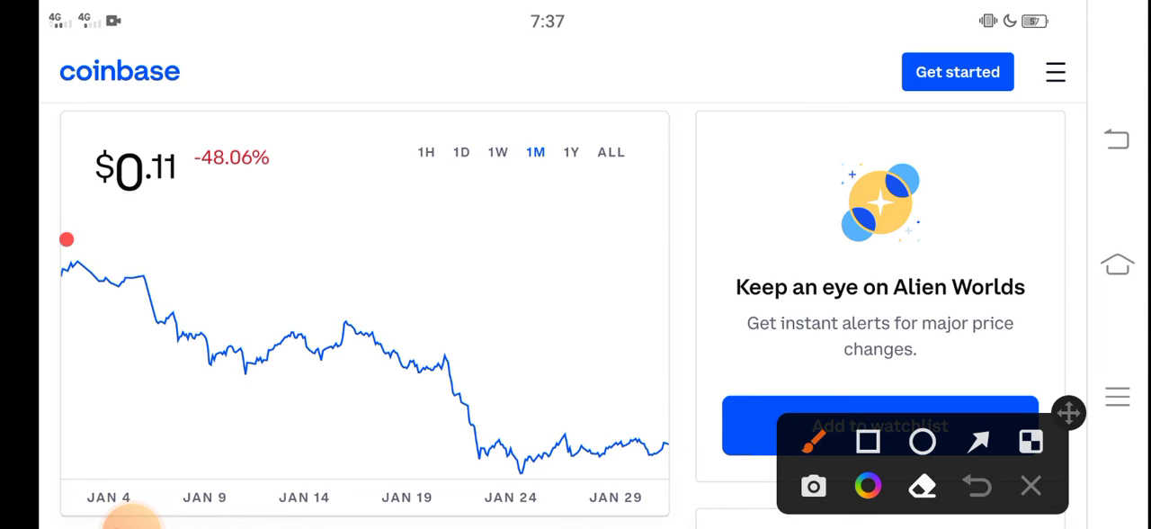
Draw a thick red sloping line over the falling price curve, Jan 4 toward Jan 29
{"action": "left_click_drag", "start_coordinate": [67, 243], "coordinate": [630, 432]}
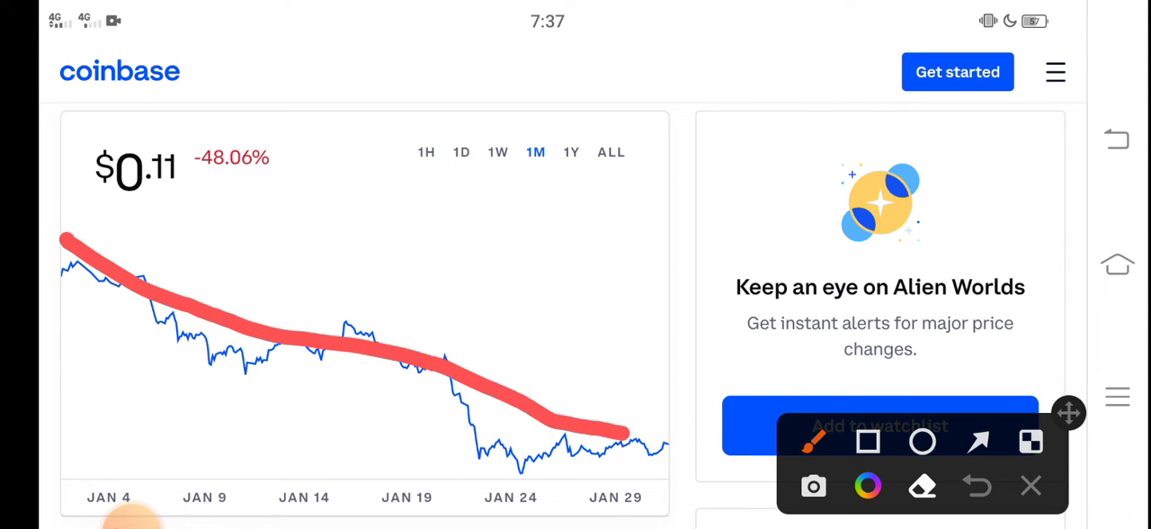